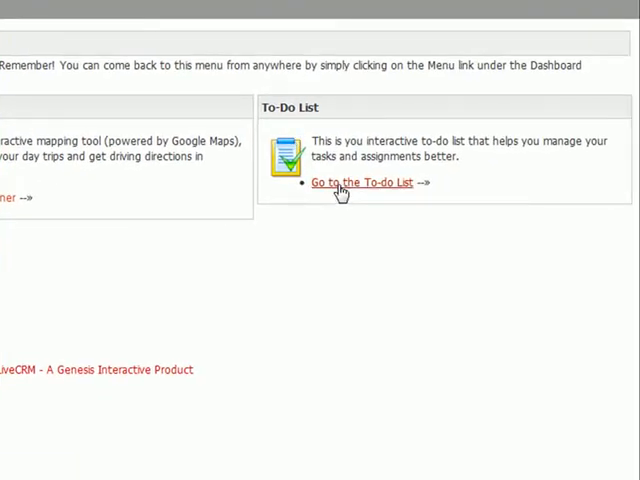
Go from the Dashboard menu to the To-Do List page.
left_click(362, 184)
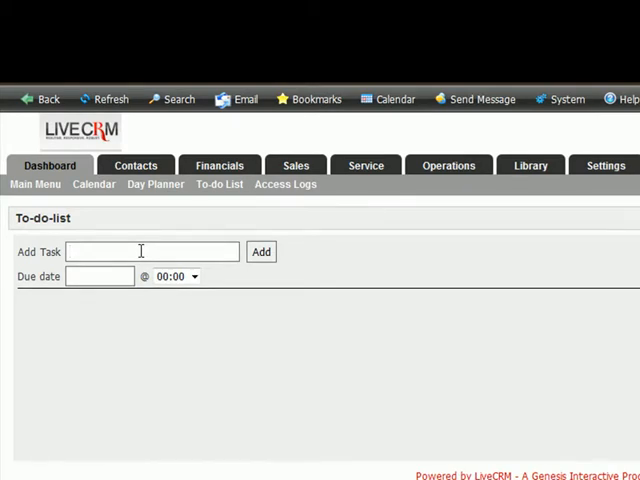
Add 'task 1' to the to-do list, due 27/03/2009 at 09:00.
type("task")
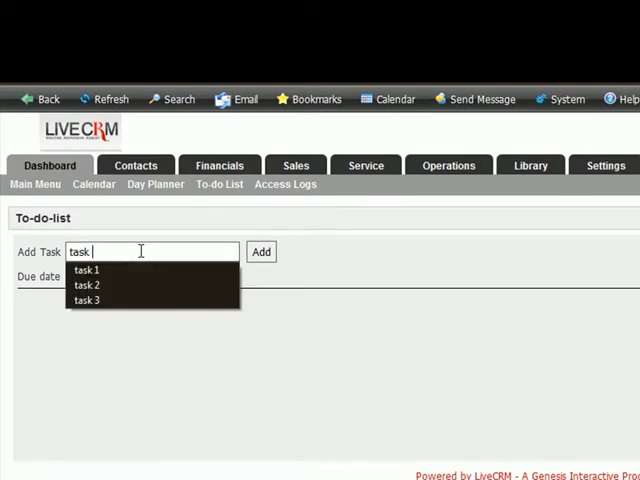
left_click(84, 270)
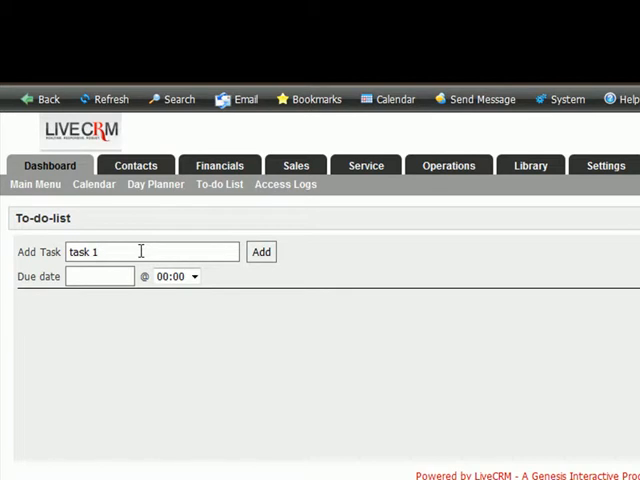
left_click(100, 276)
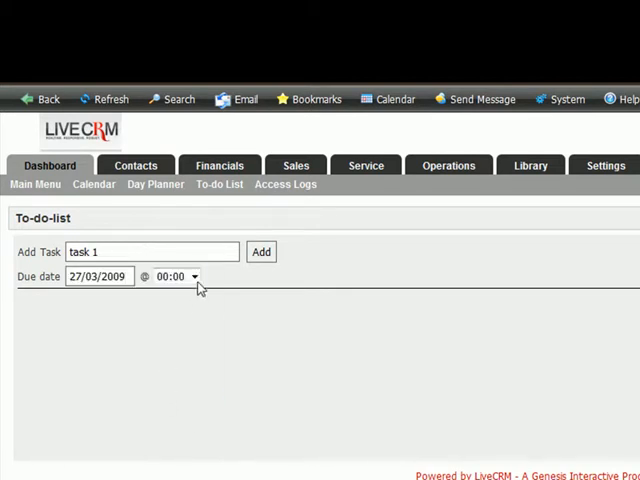
left_click(192, 276)
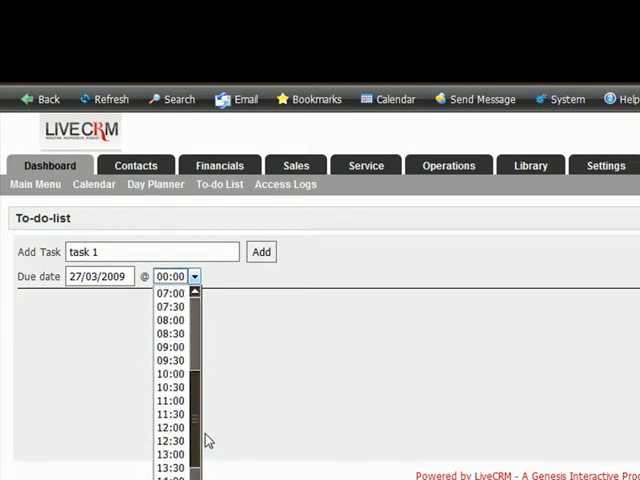
mouse_move(170, 348)
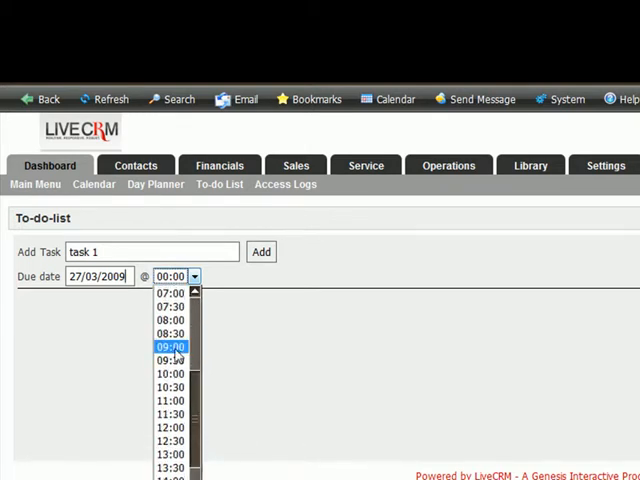
left_click(168, 348)
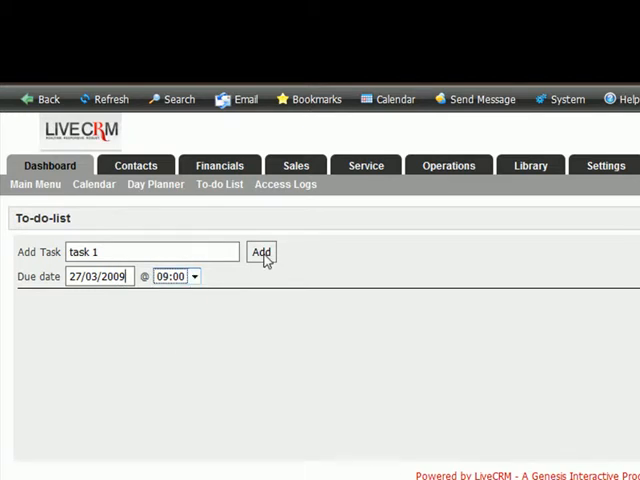
left_click(260, 252)
type("2")
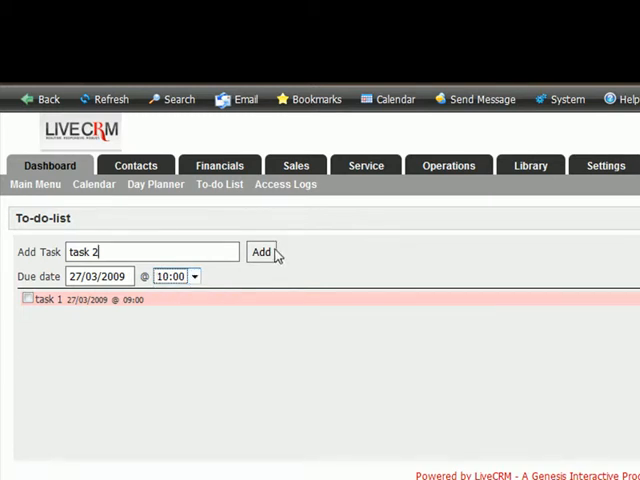
Add 'task 2' due 10:00 and 'task 3' due 11:00 on 27/03/2009.
left_click(260, 252)
type("3")
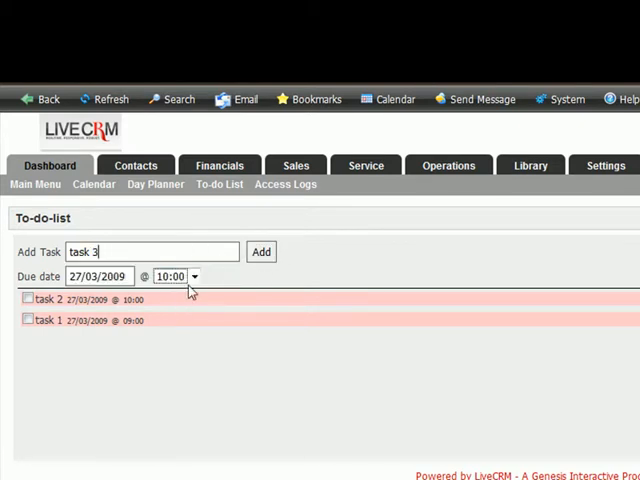
left_click(192, 276)
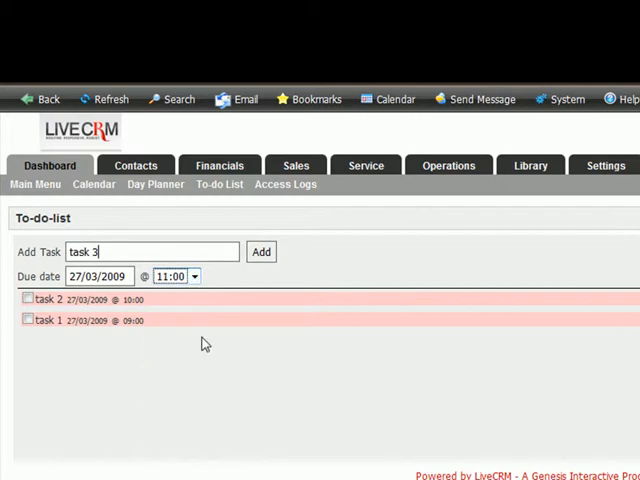
left_click(260, 252)
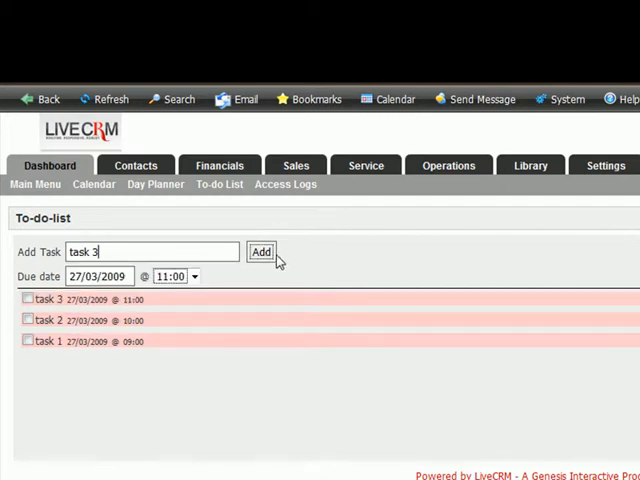
mouse_move(360, 266)
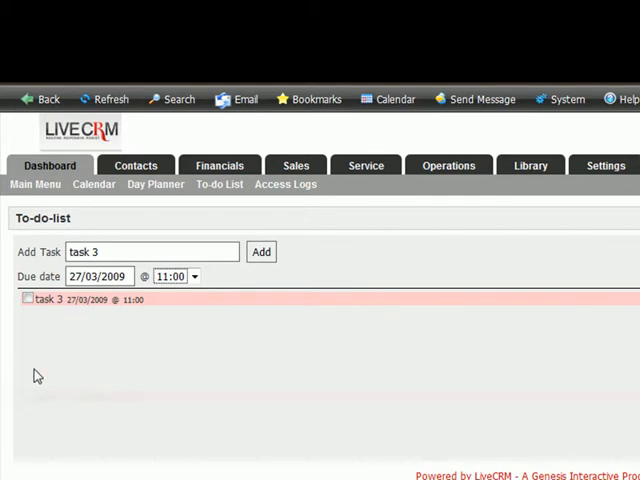
Mark the listed tasks complete, ending with task 3's checkbox.
left_click(28, 300)
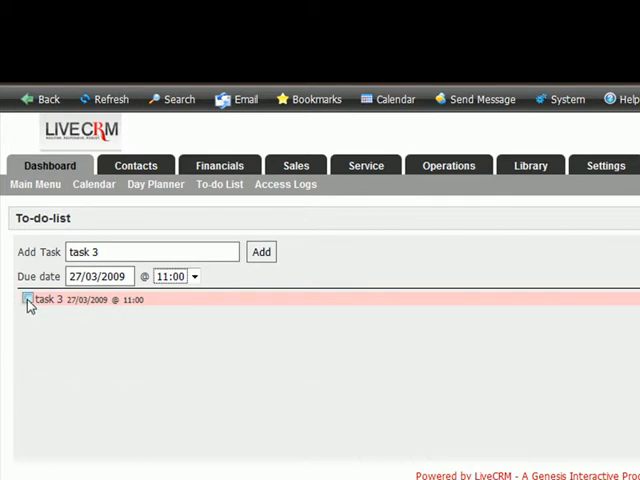